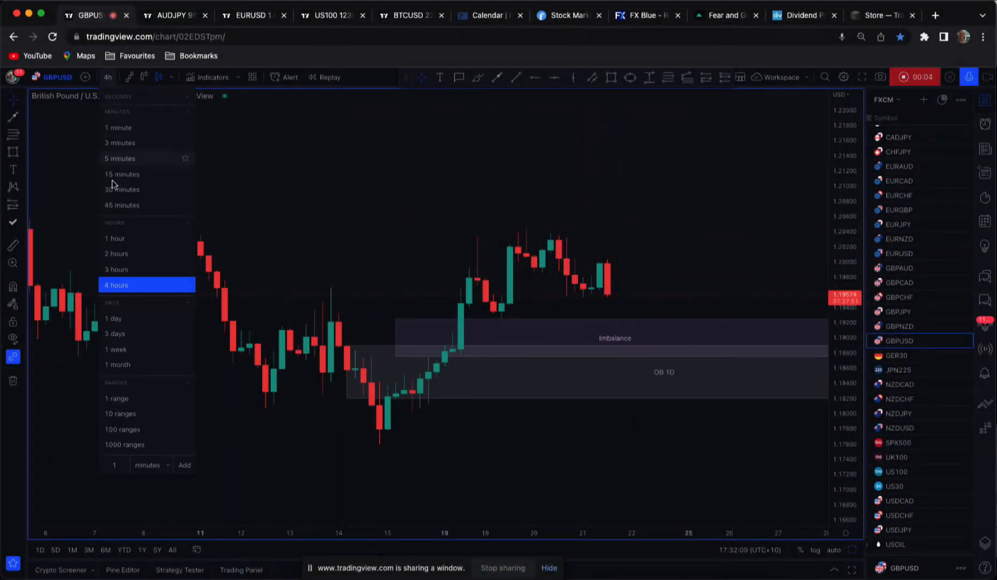
Switch GBPUSD to the daily timeframe to review the Imbalance and OB 1D zones
left_click(113, 318)
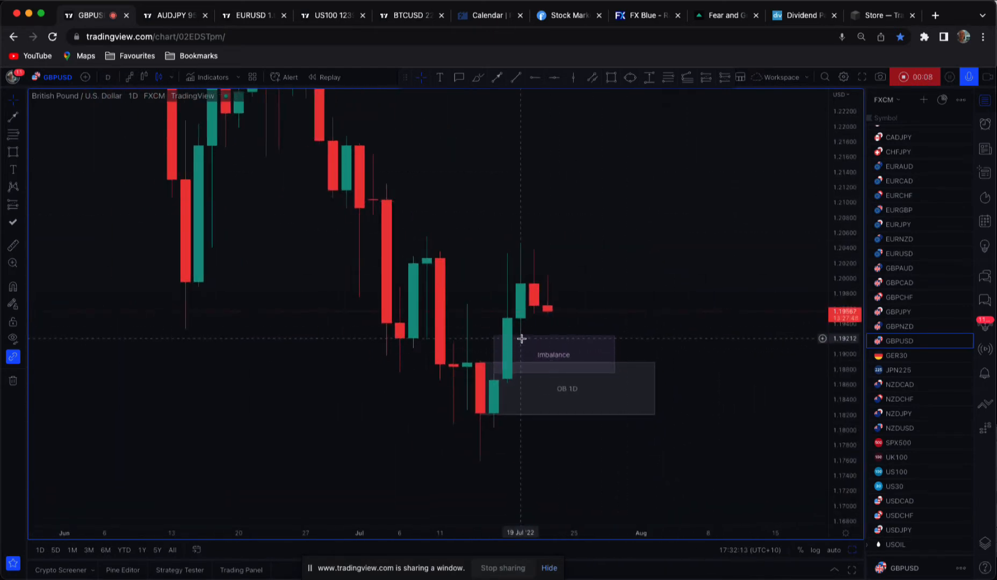
mouse_move(500, 372)
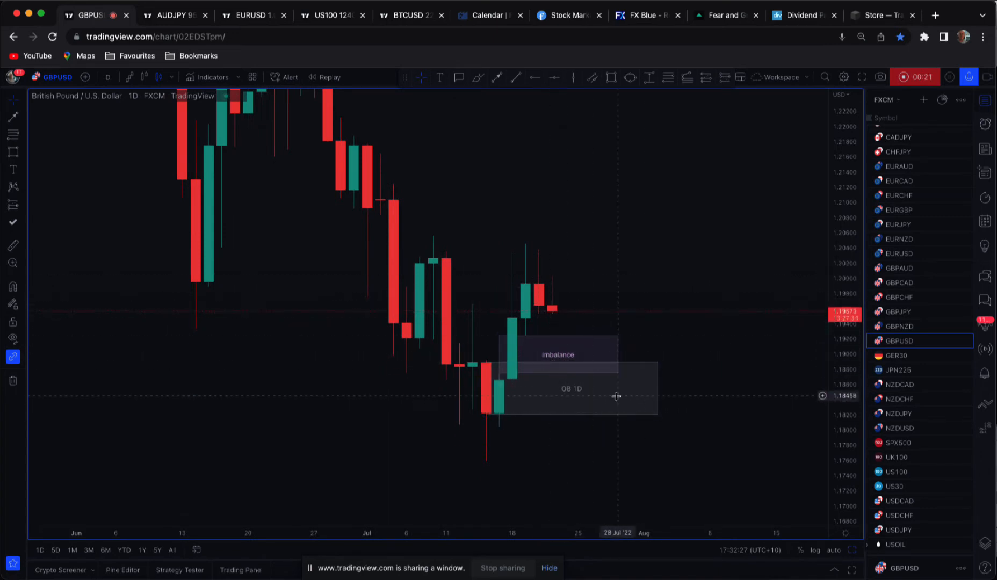
mouse_move(614, 368)
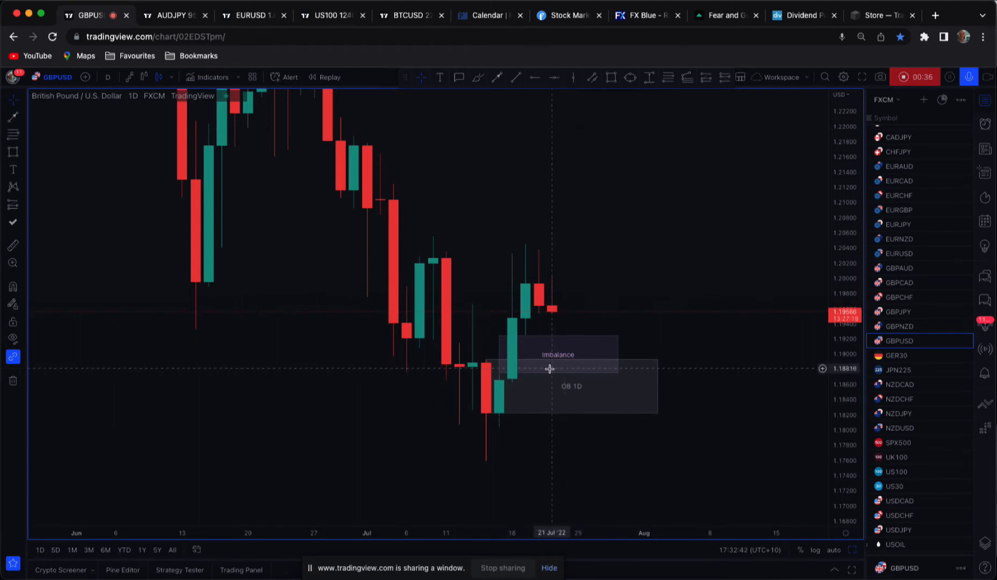
mouse_move(506, 372)
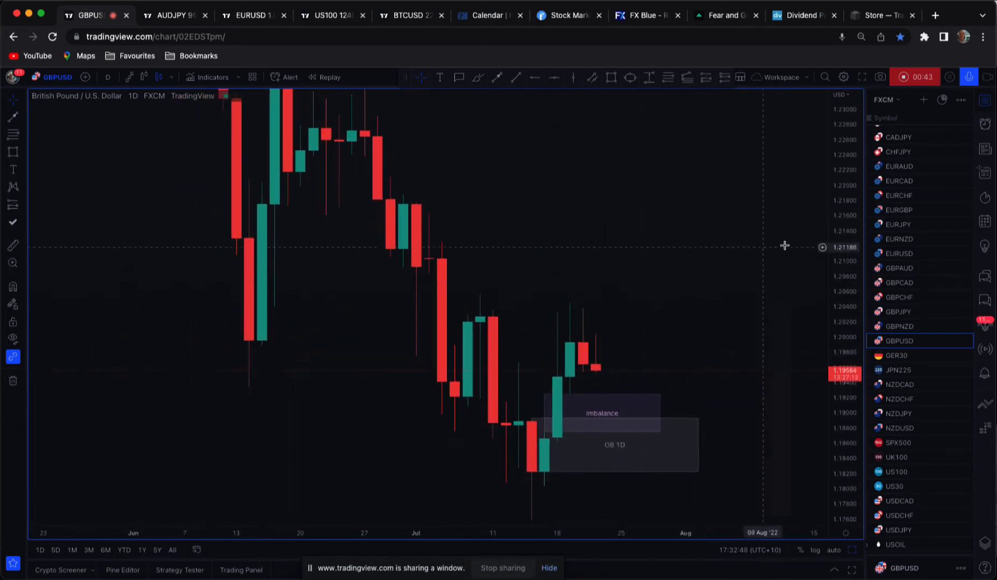
left_click(106, 76)
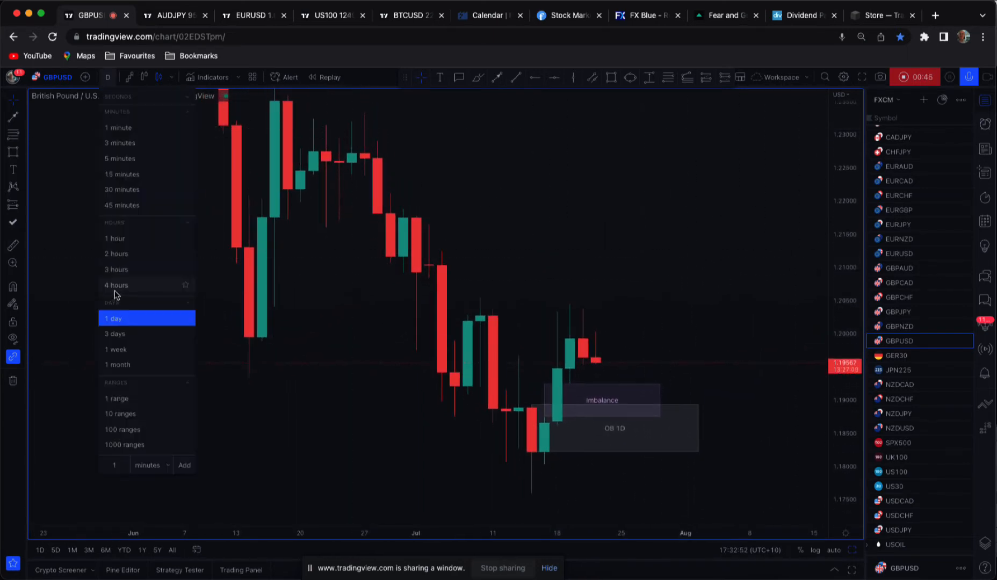
Back on 4h, add a zone under the latest candles styled with the OB 4H Sell template
left_click(116, 285)
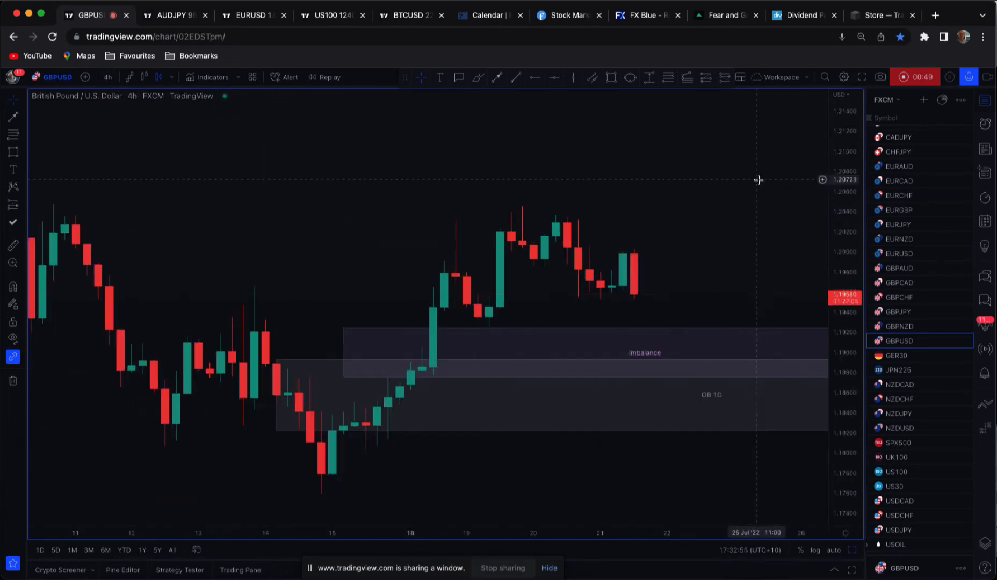
left_click_drag(758, 181, 593, 115)
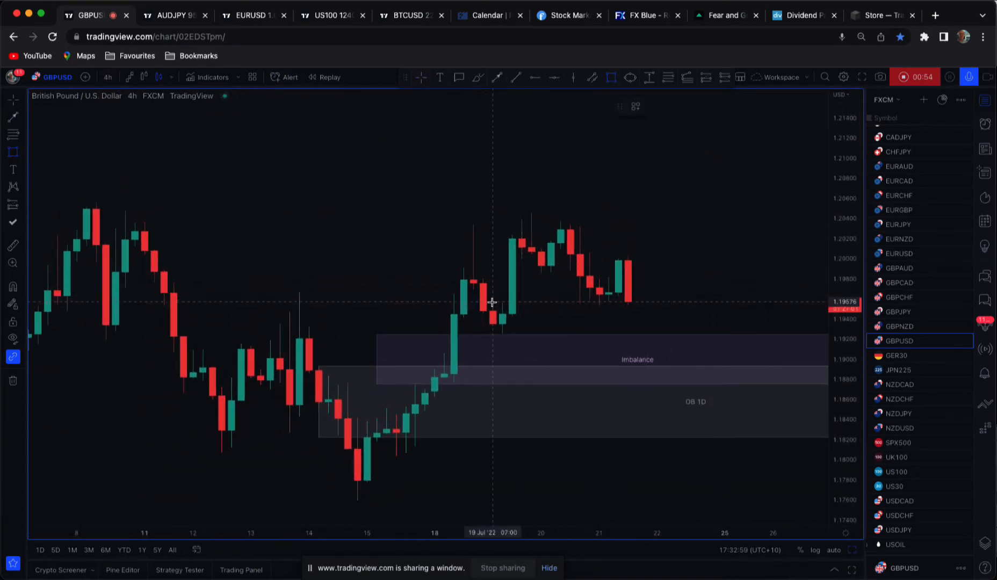
left_click(438, 404)
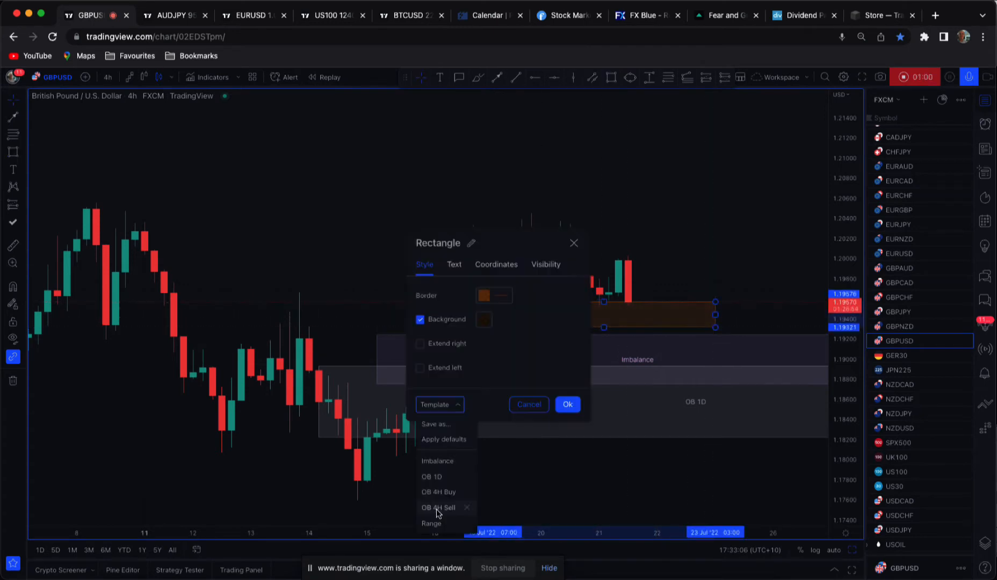
left_click(555, 428)
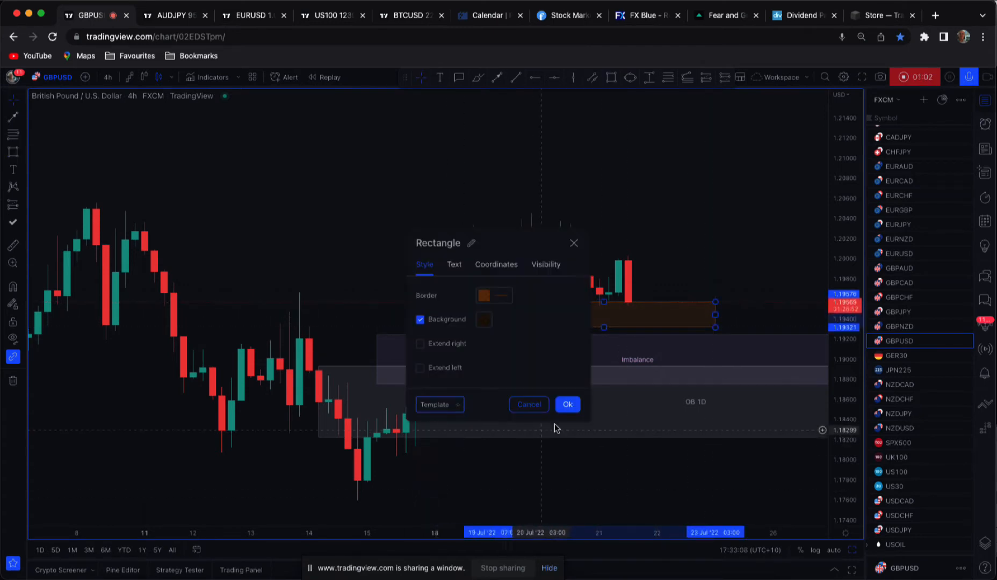
left_click(566, 404)
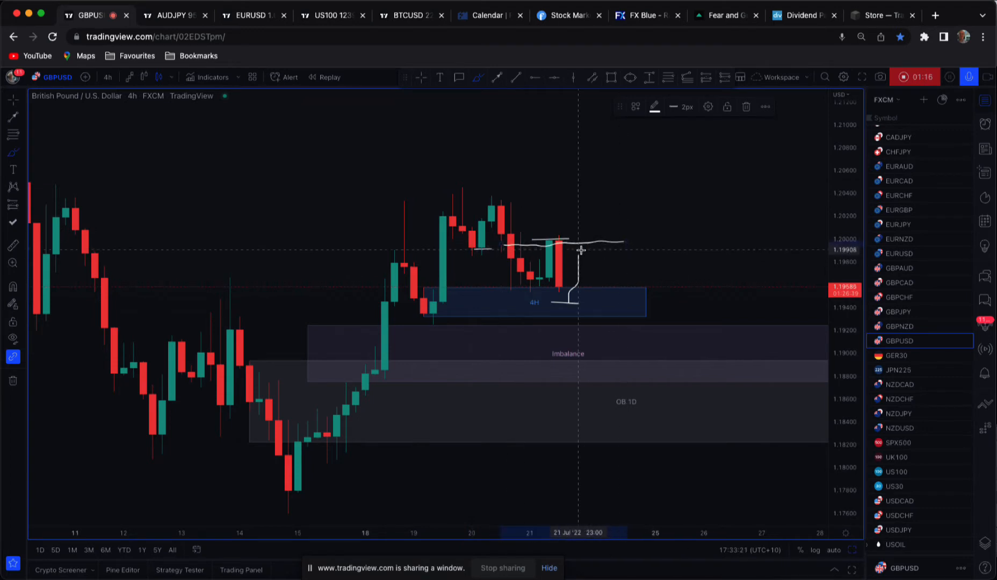
Sketch the expected price drop below the new 4H zone with the brush
left_click_drag(581, 258, 626, 331)
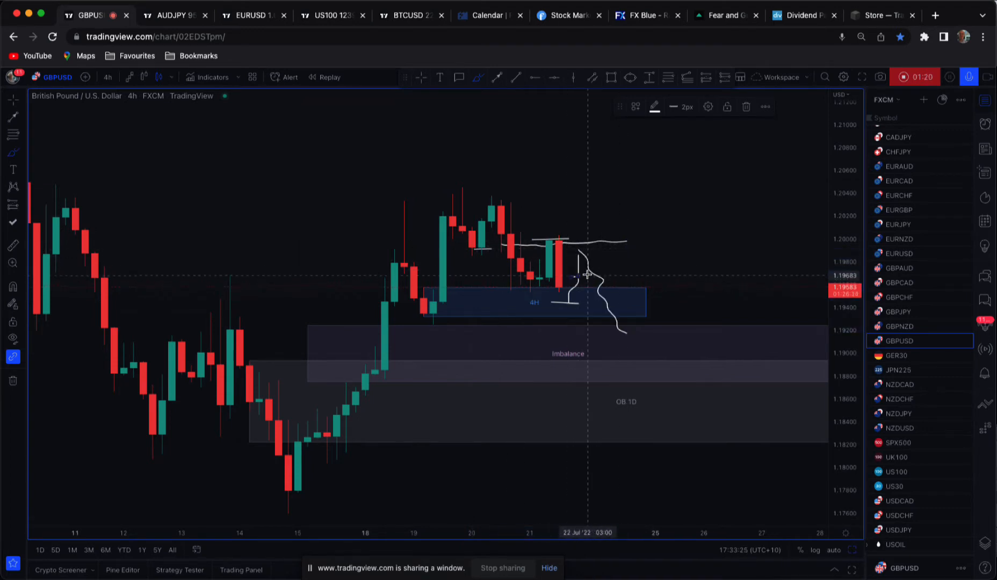
mouse_move(700, 247)
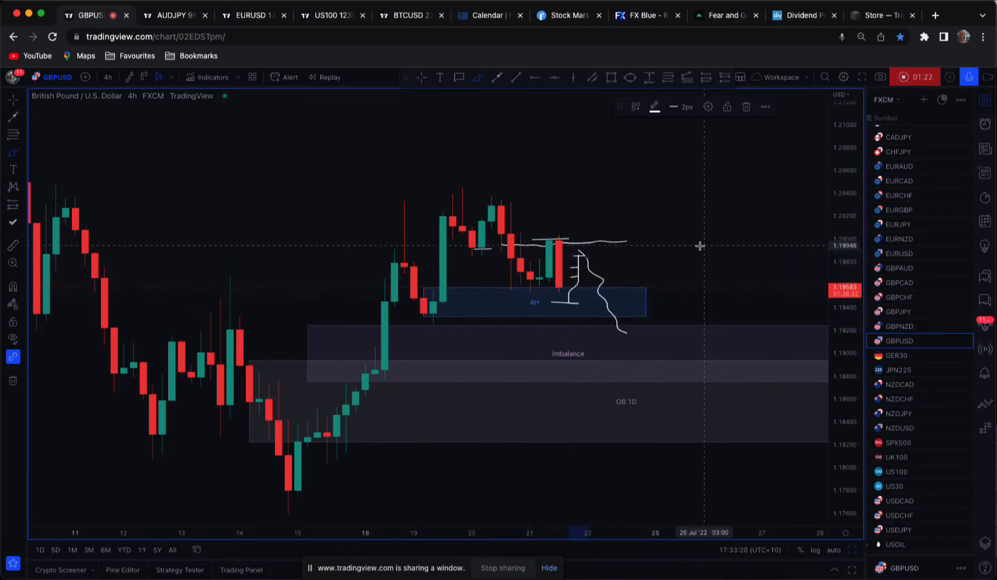
mouse_move(576, 286)
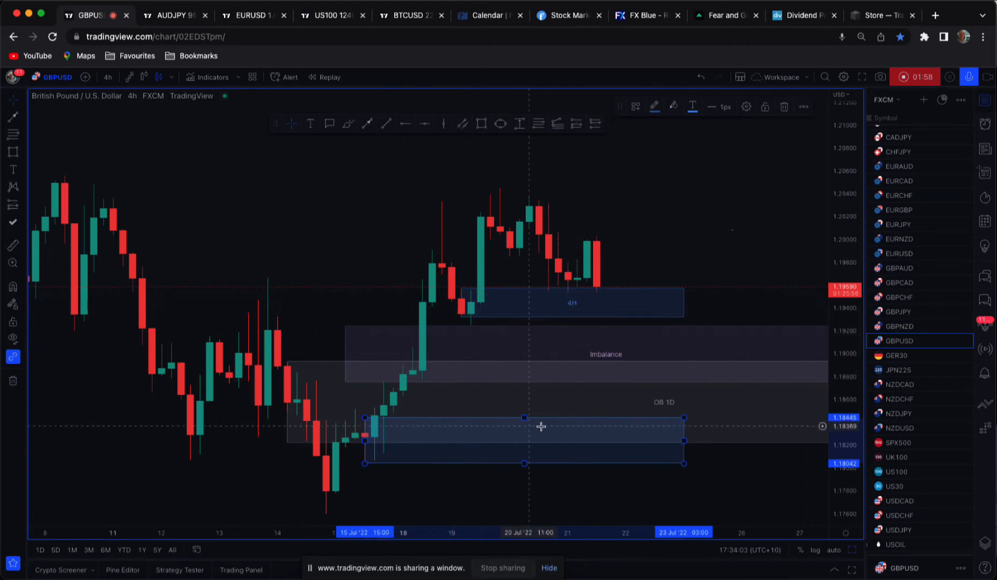
mouse_move(490, 431)
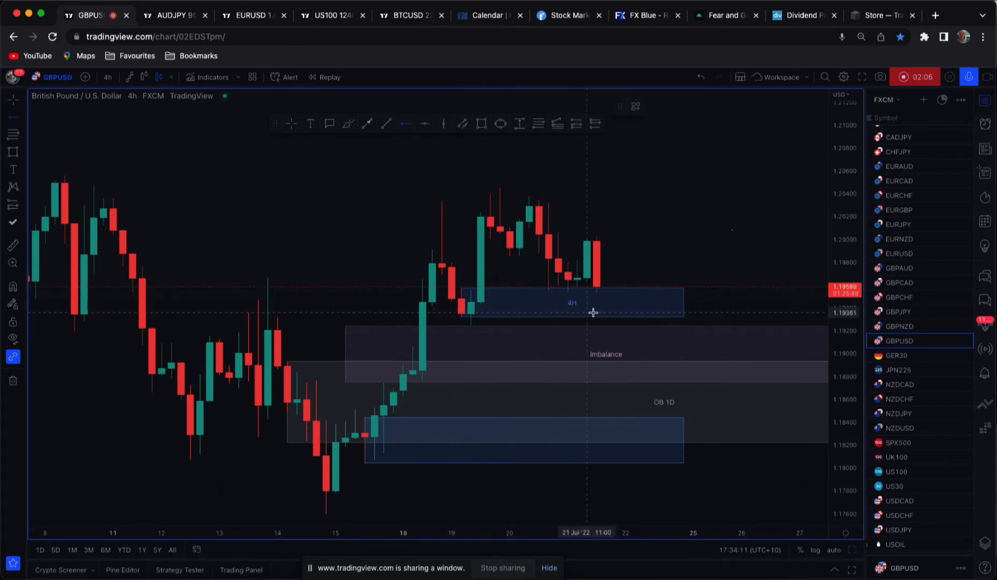
mouse_move(597, 307)
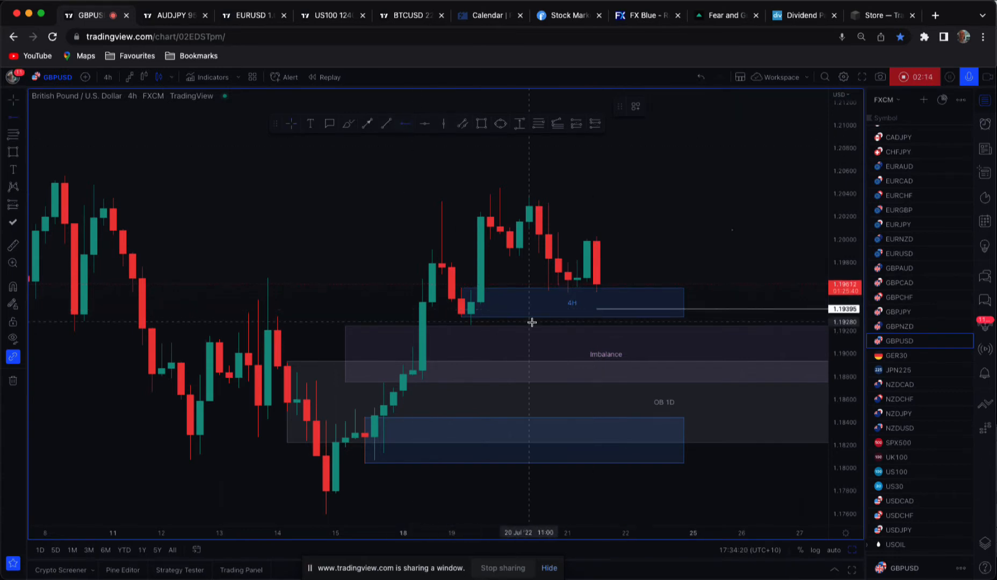
mouse_move(697, 406)
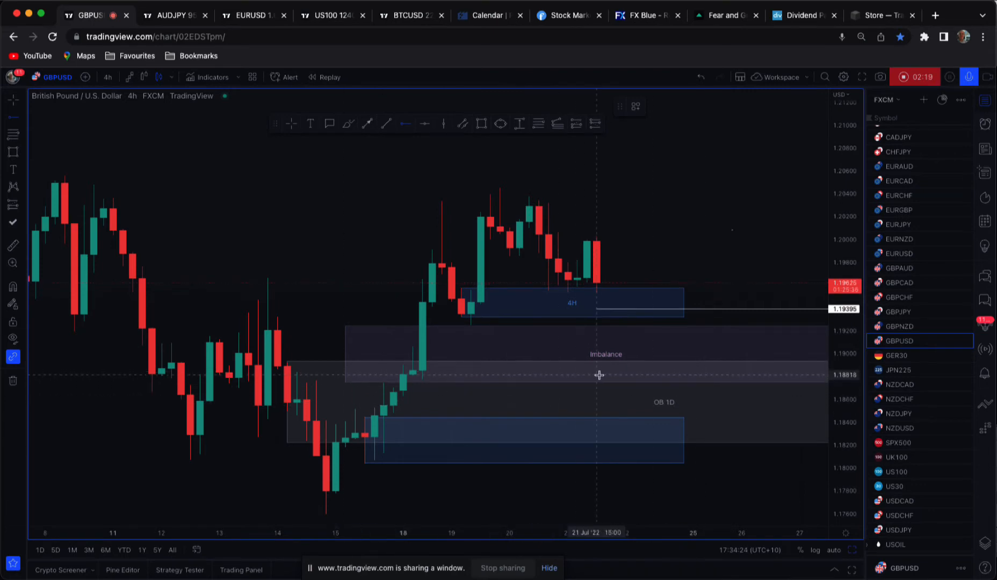
Mark a horizontal level at the Imbalance zone around 1.18844
left_click(598, 371)
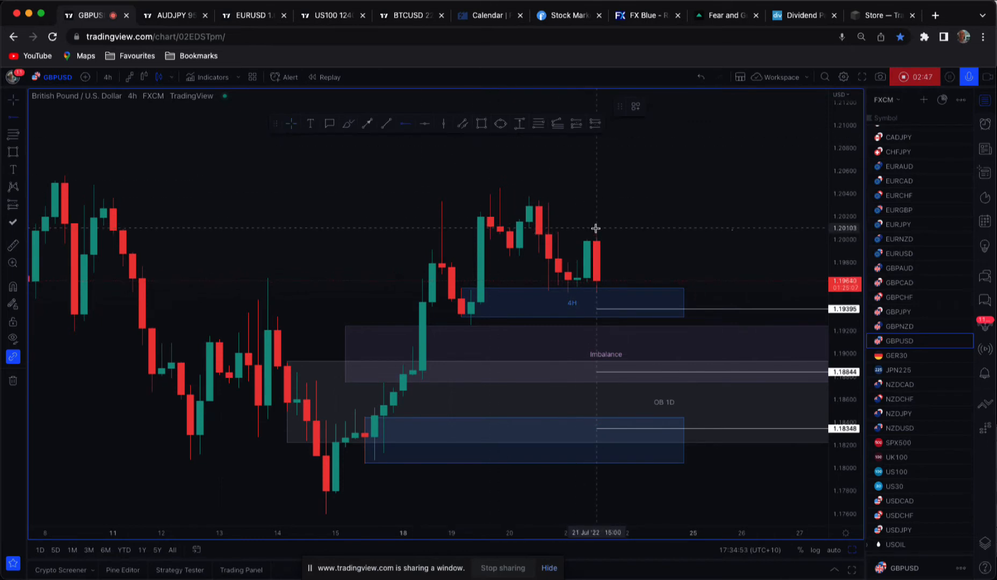
Add a level at 1.20103 and set the short position's target down to 1.18348
left_click(596, 227)
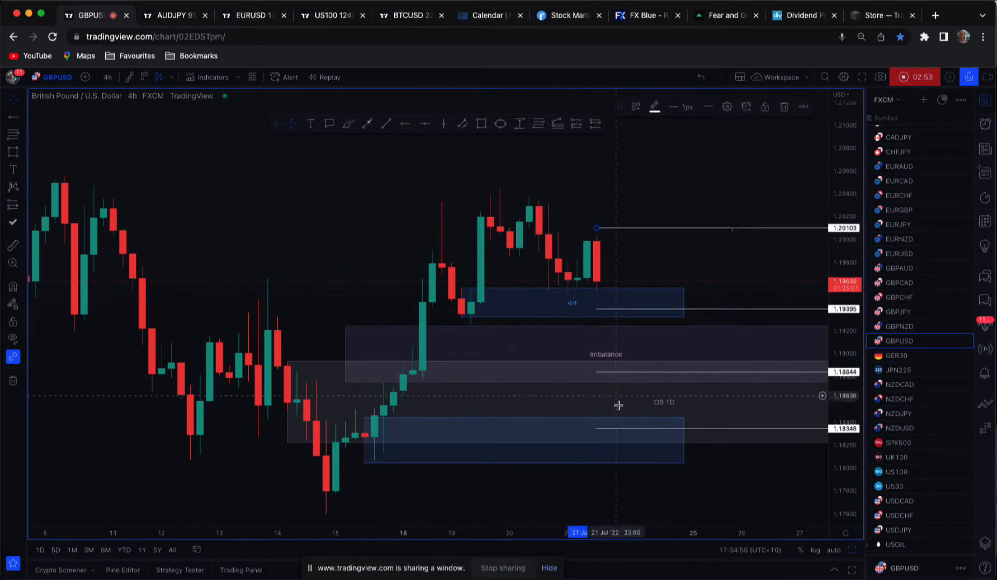
mouse_move(576, 124)
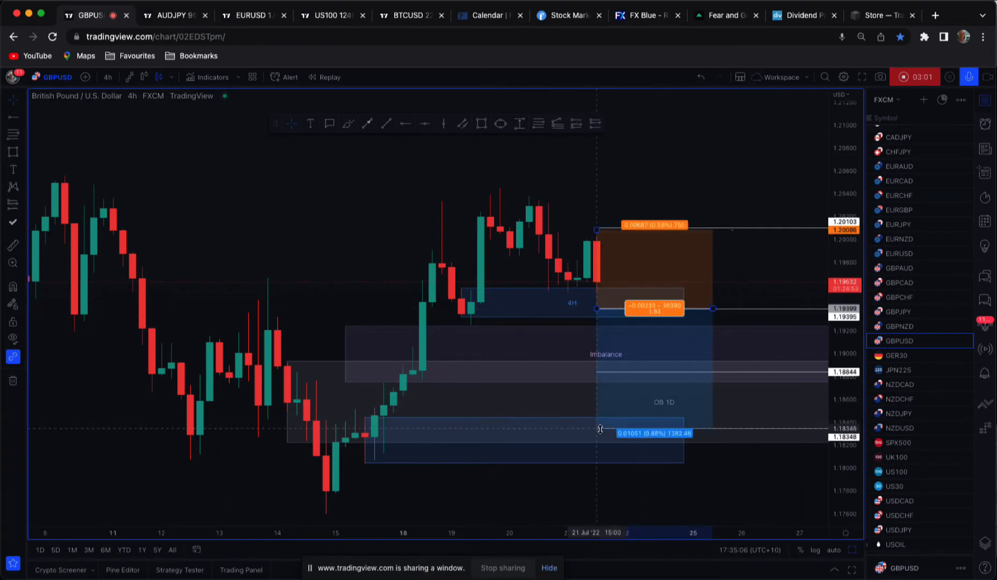
left_click_drag(600, 430, 597, 452)
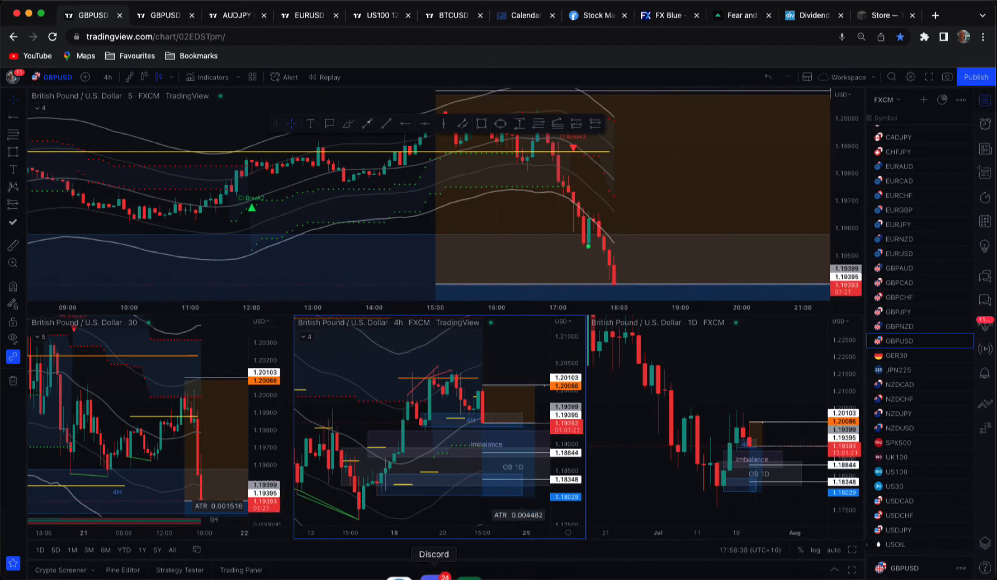
Show the GBPUSD sell post in Discord's #trade-ideas-vip channel
left_click(434, 554)
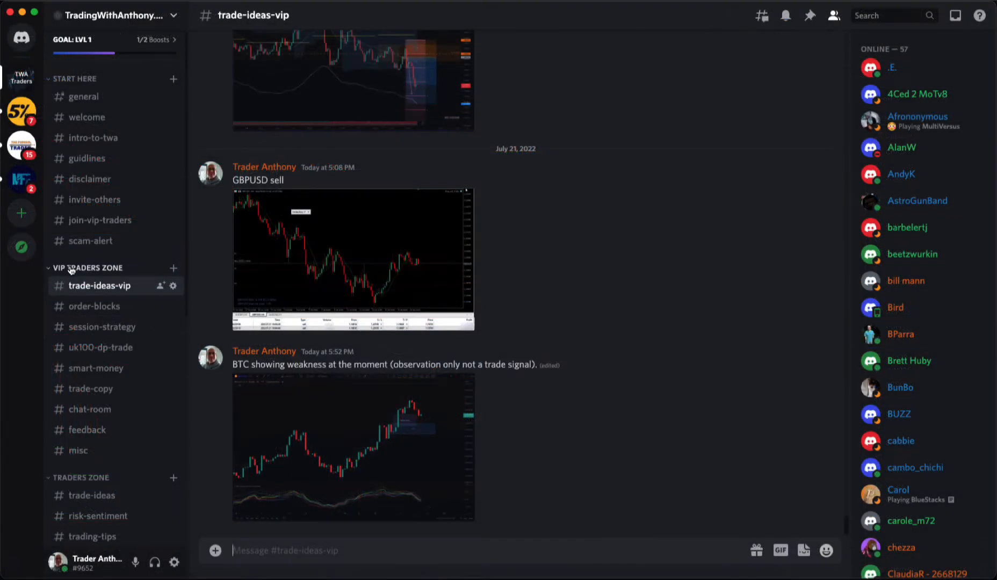
left_click(353, 258)
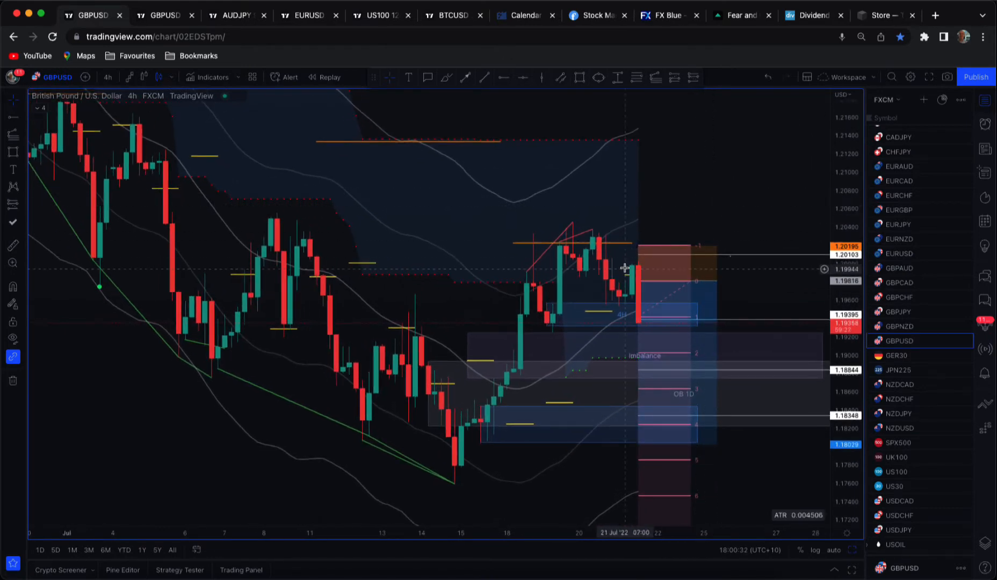
mouse_move(705, 173)
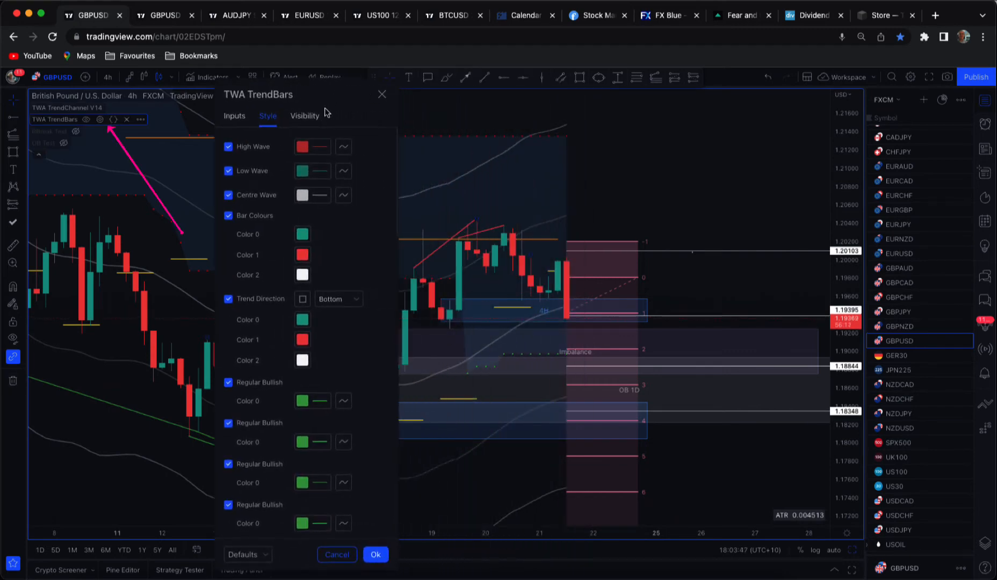
Enable TWA TrendBars zones and adjust the accumulation colour's transparency
left_click(234, 115)
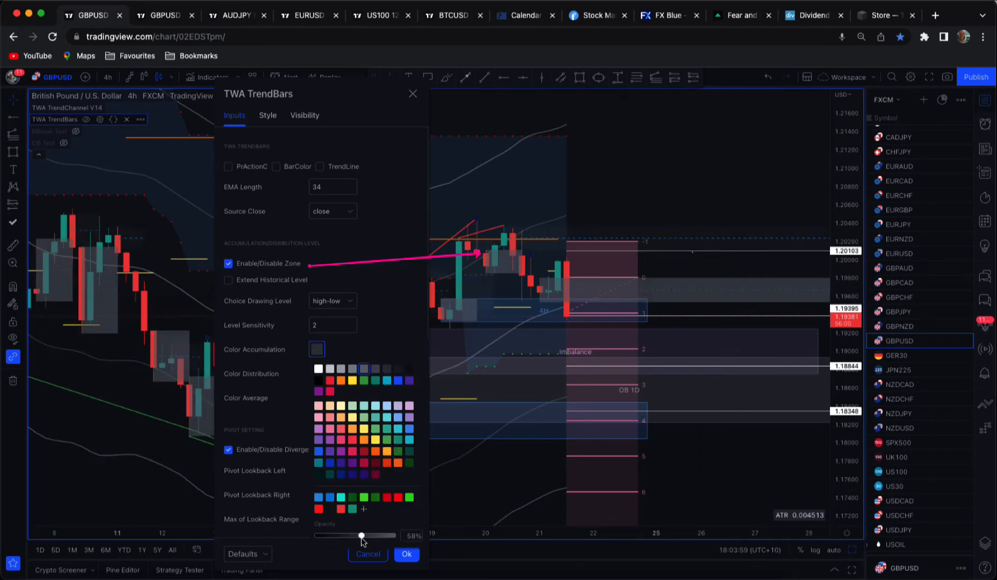
left_click_drag(361, 536, 371, 537)
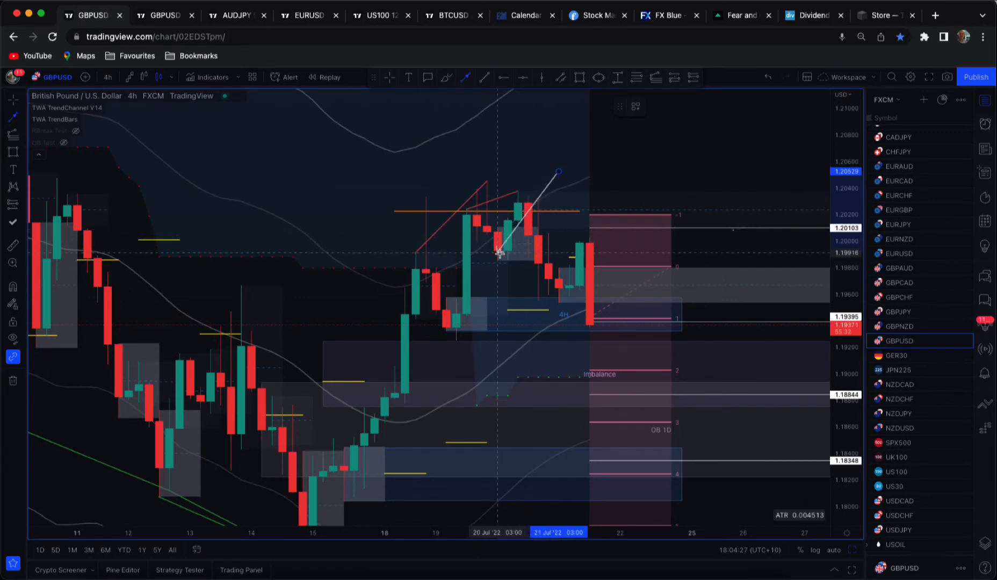
mouse_move(518, 243)
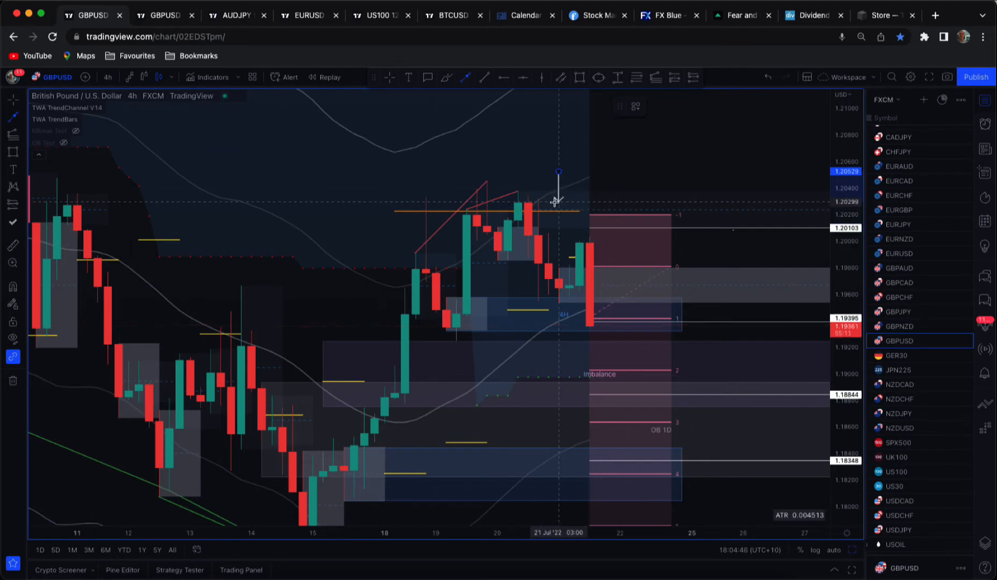
mouse_move(536, 140)
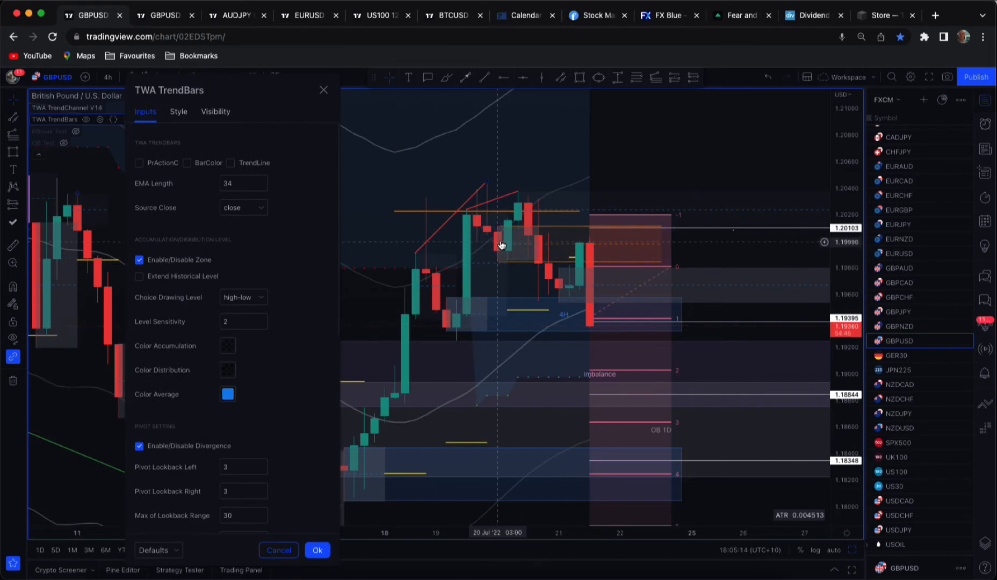
Confirm the TrendBars settings and show the symbol watchlist panel
left_click(317, 551)
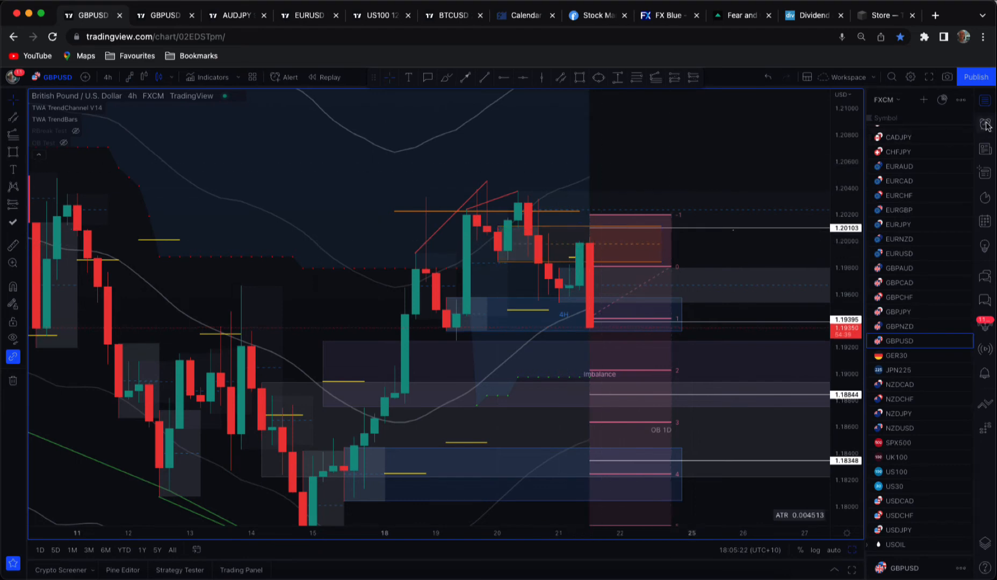
left_click(986, 123)
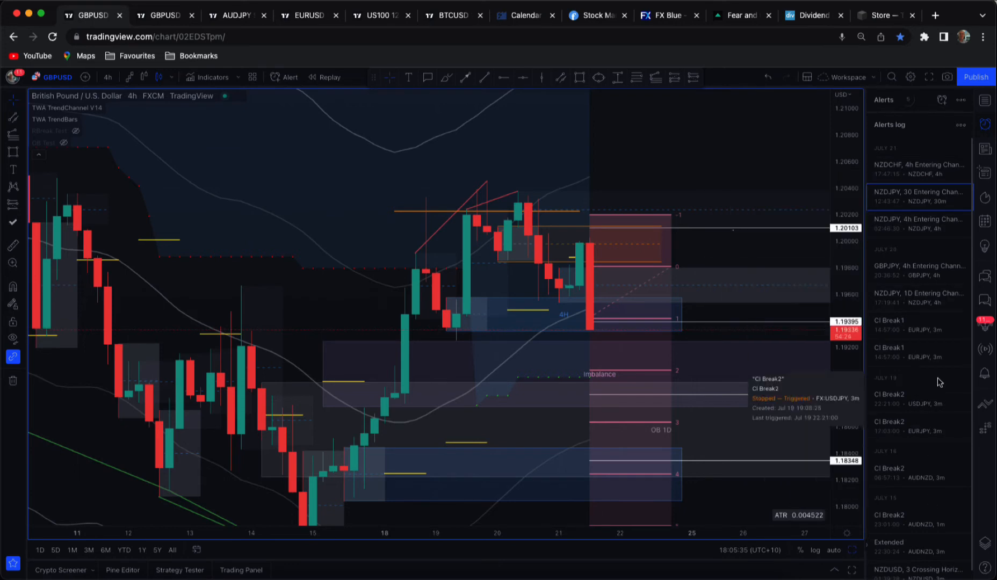
left_click(887, 98)
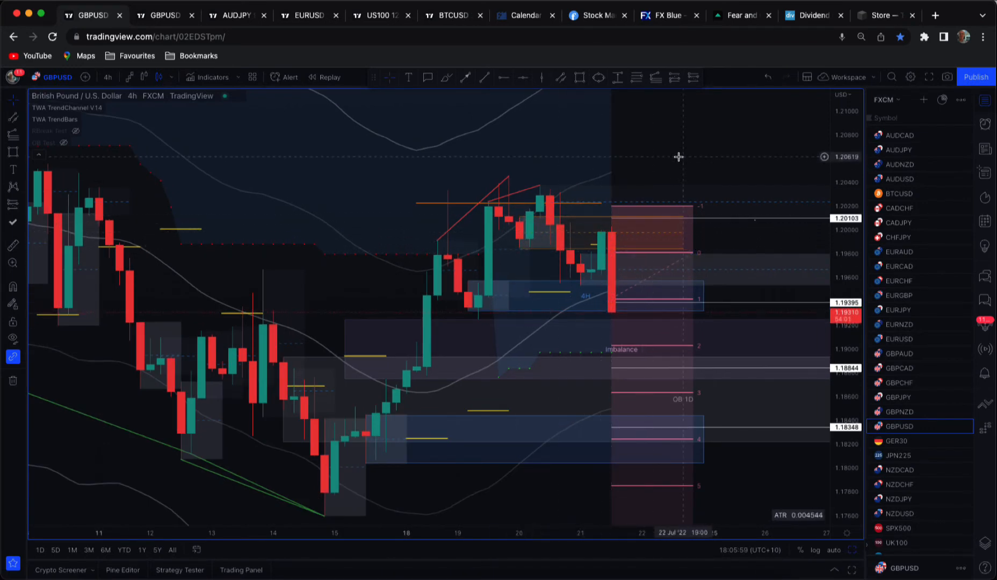
mouse_move(673, 156)
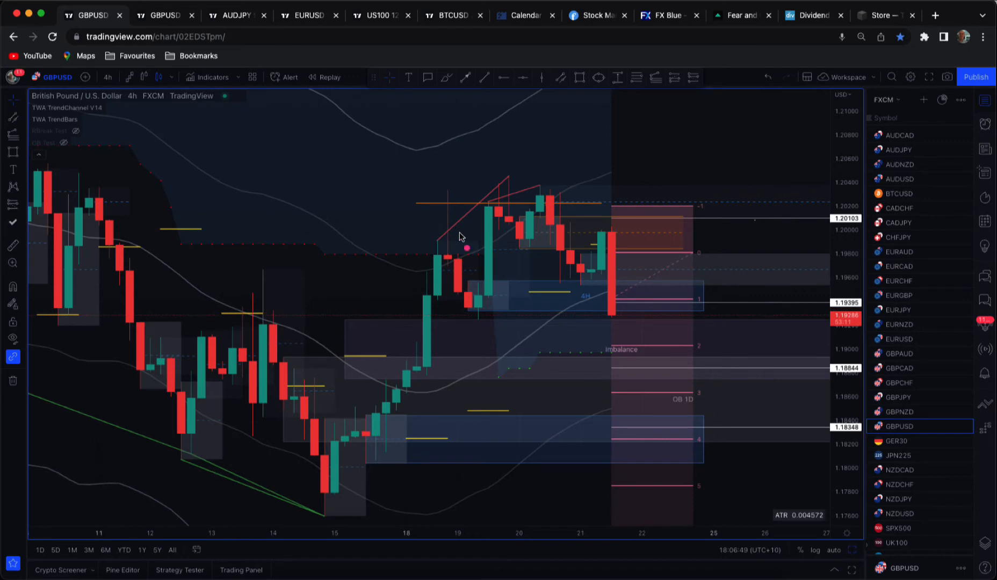
Circle the latest candles at the upper zone and draw a downward arrow beside them
left_click_drag(566, 219, 616, 248)
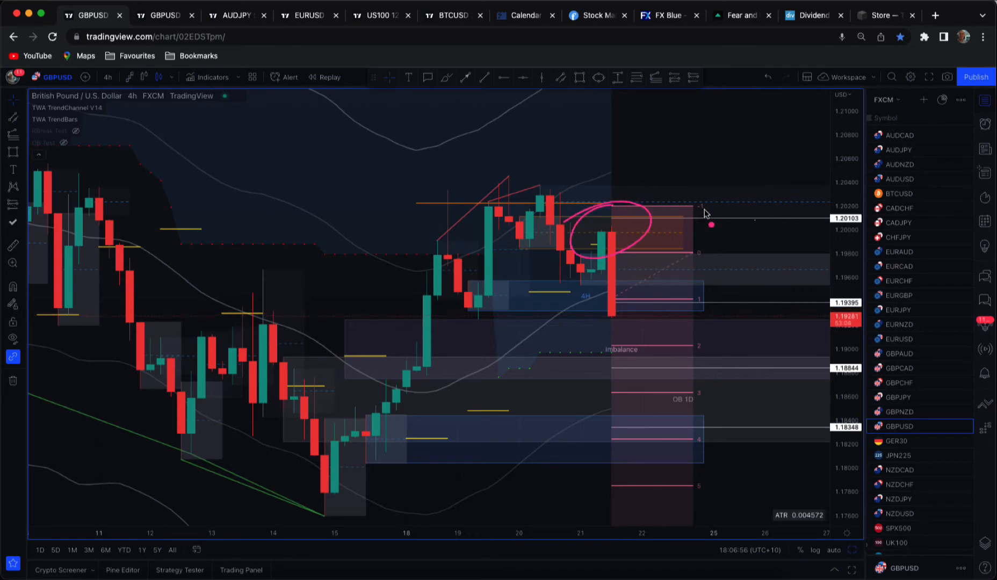
left_click_drag(738, 226, 751, 296)
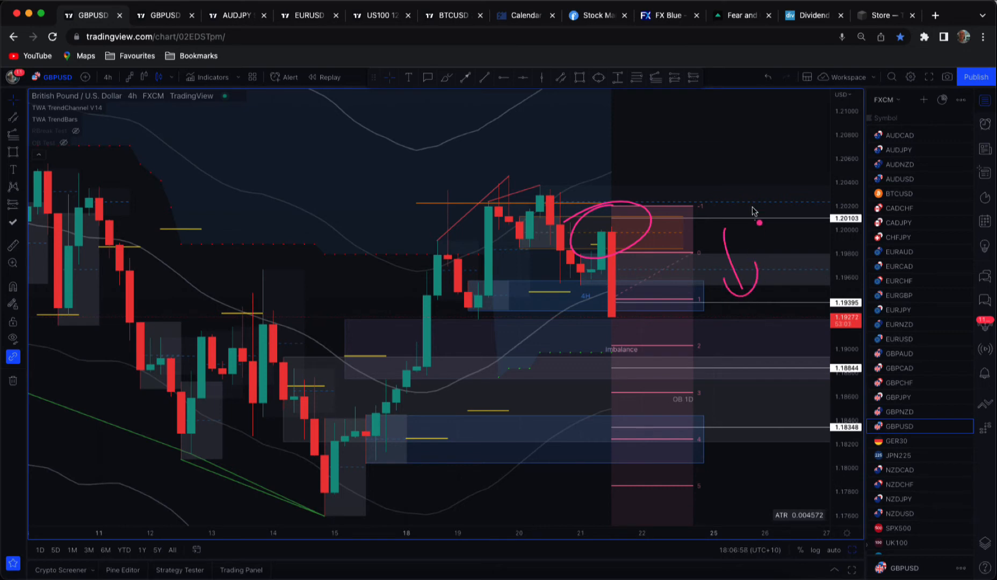
mouse_move(539, 219)
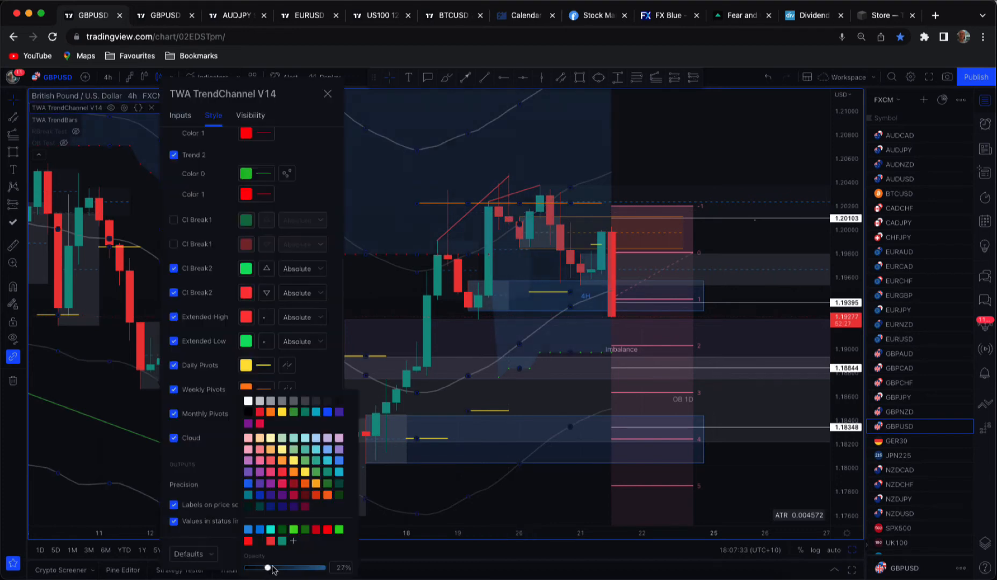
Set the TWA TrendChannel V14 cloud colour opacity to 18%
left_click_drag(267, 568, 290, 567)
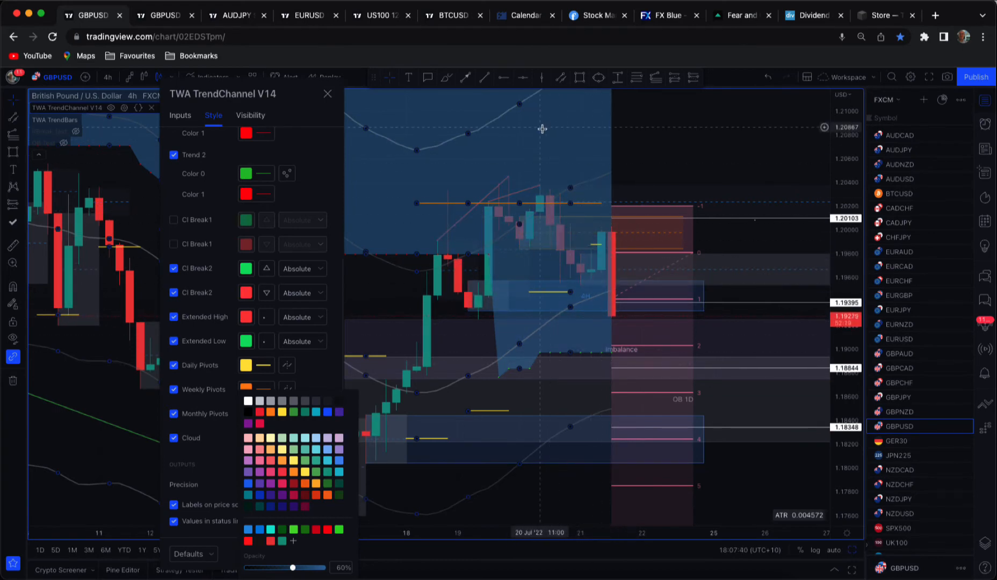
mouse_move(590, 298)
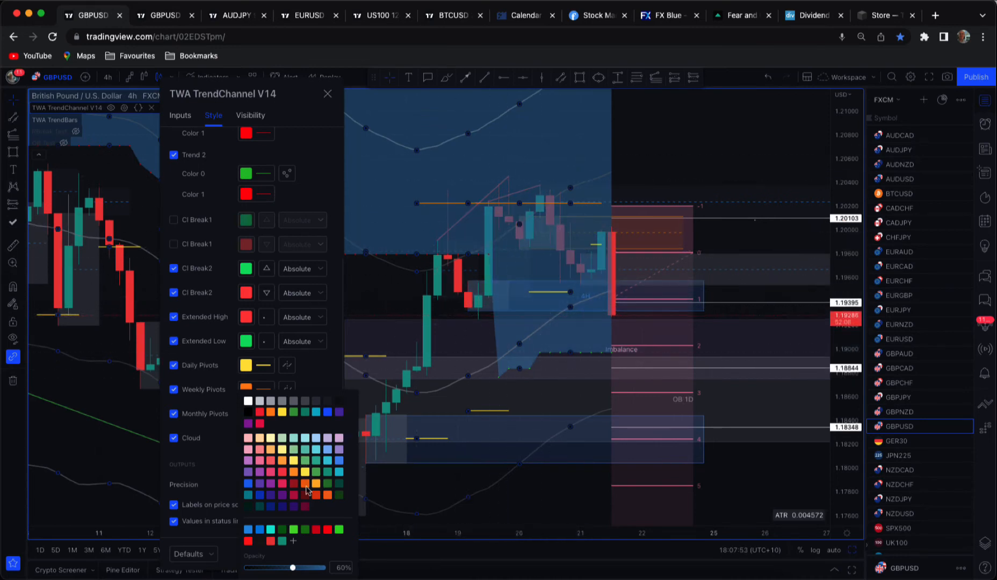
left_click_drag(291, 568, 259, 568)
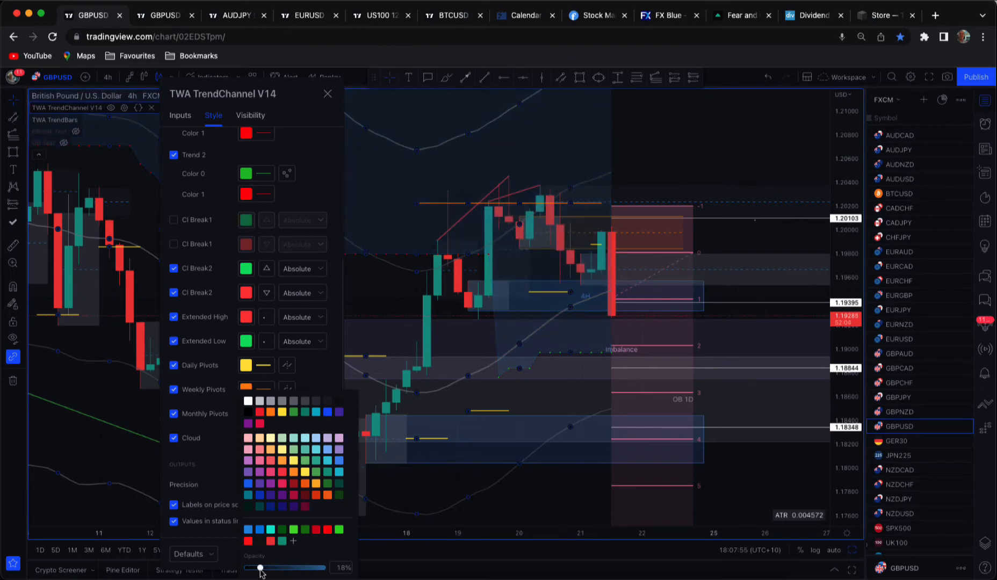
left_click(327, 93)
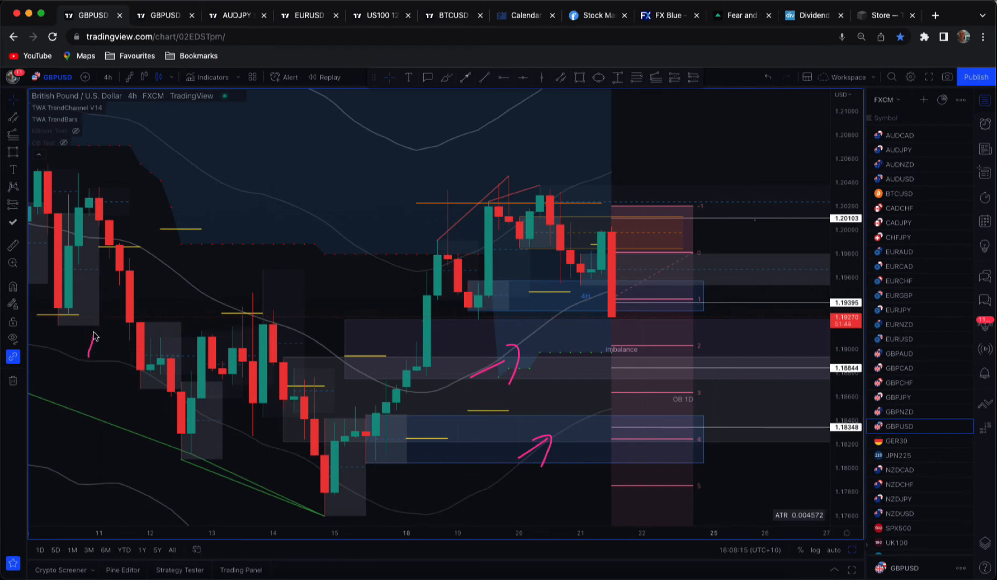
Mark the upward move near the 11th and draw a line across to the earlier level
left_click_drag(90, 355, 94, 276)
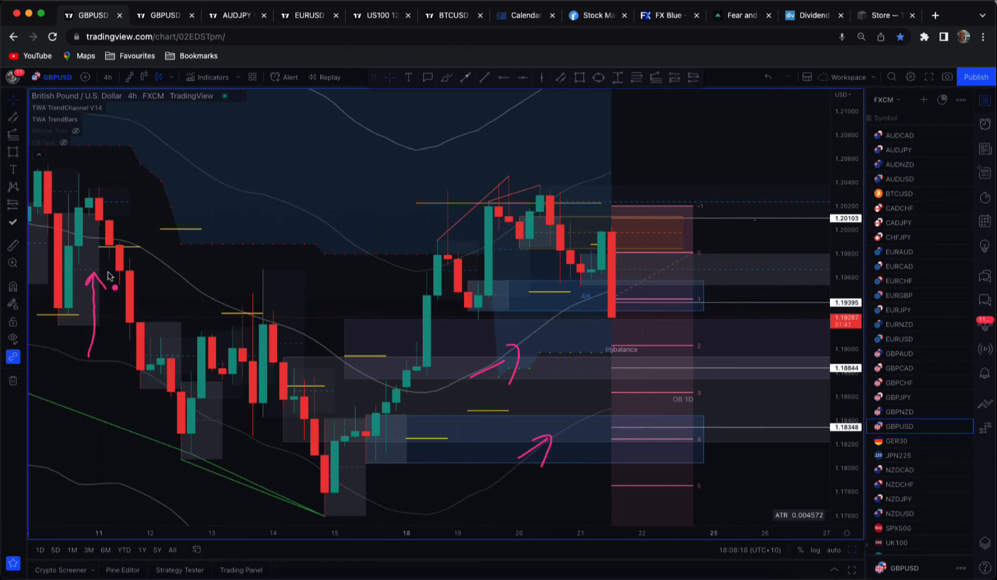
left_click_drag(116, 271, 254, 274)
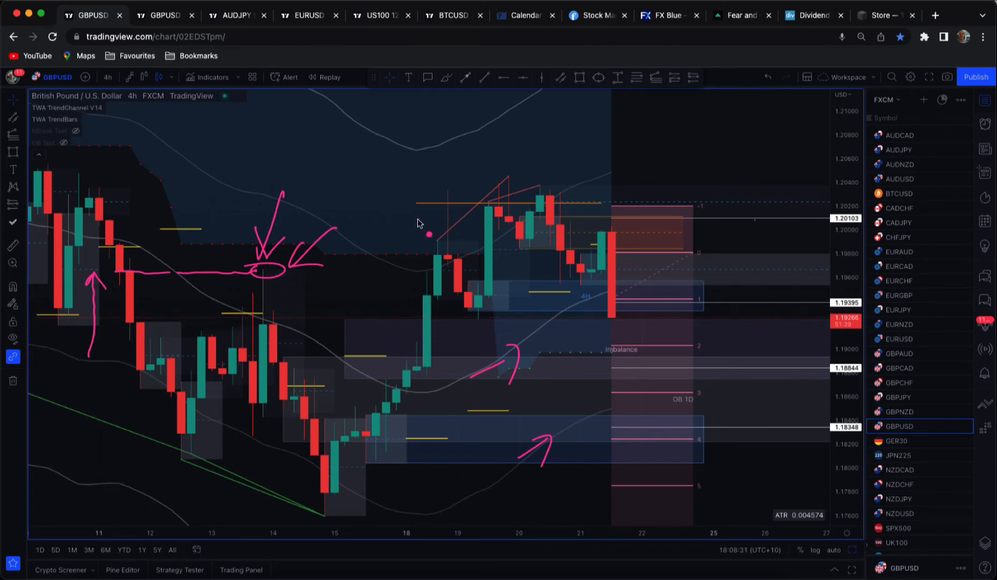
Sketch the path above recent highs, circle recent price action and hatch above
left_click_drag(405, 235, 674, 172)
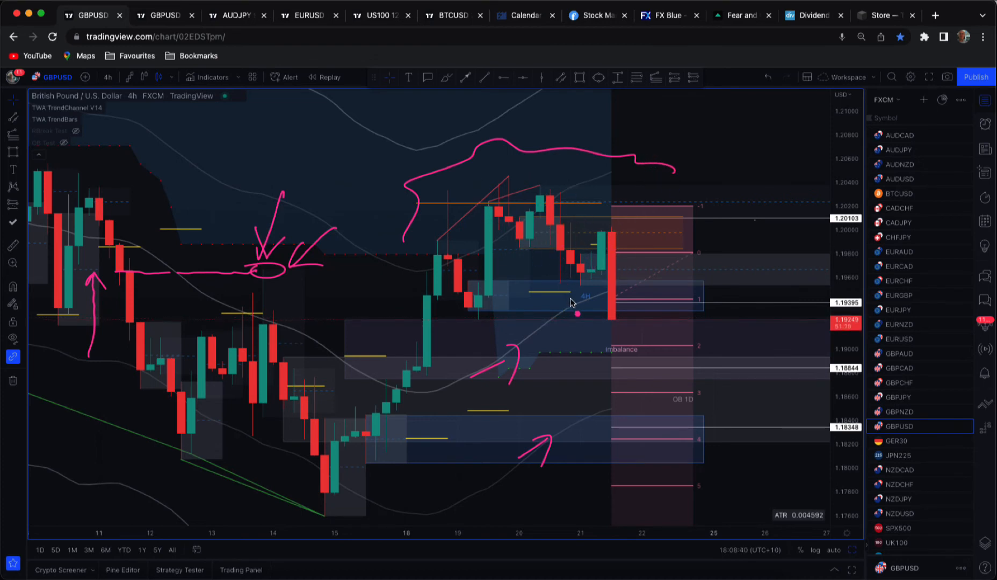
left_click_drag(521, 191, 580, 312)
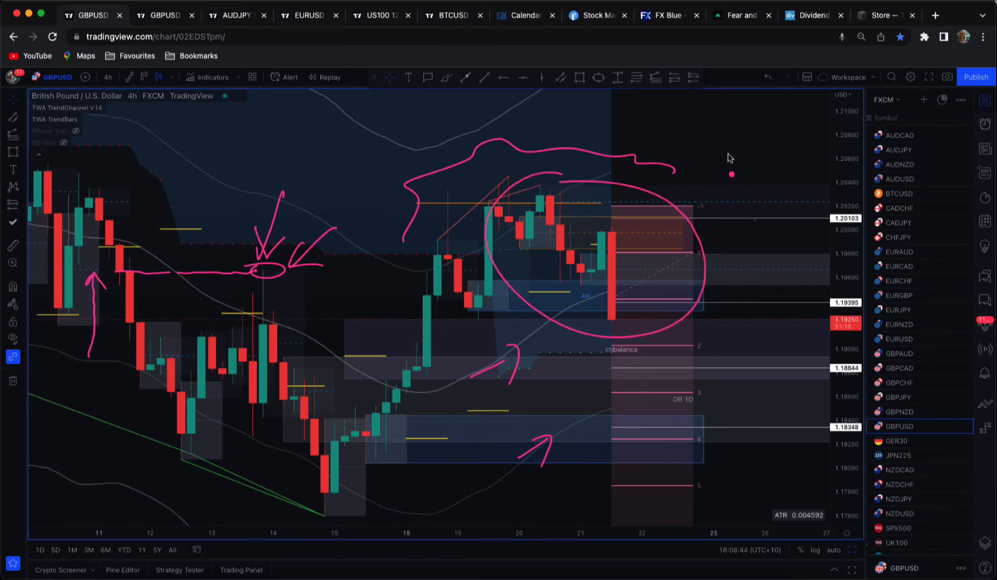
left_click_drag(713, 165, 786, 112)
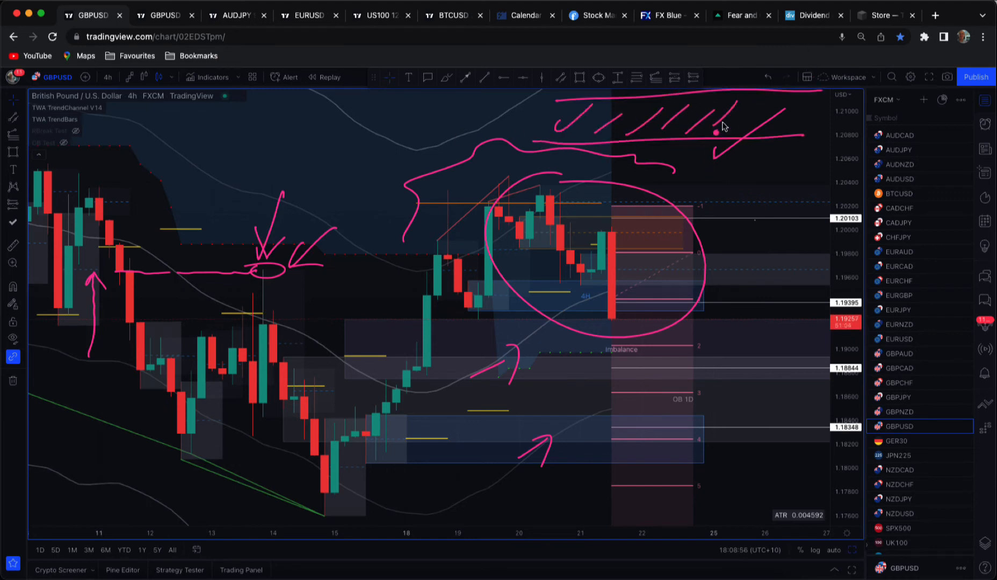
mouse_move(731, 112)
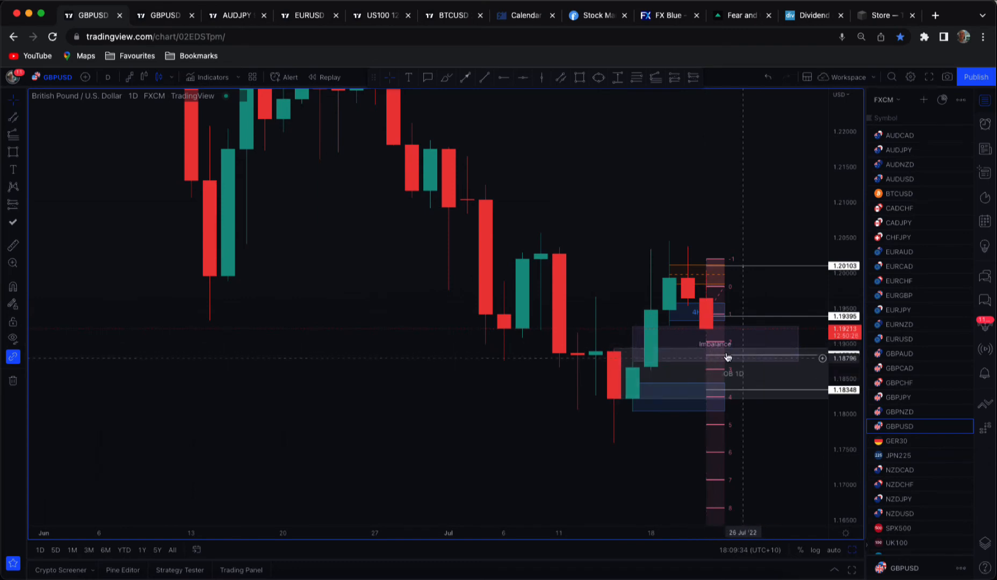
mouse_move(712, 360)
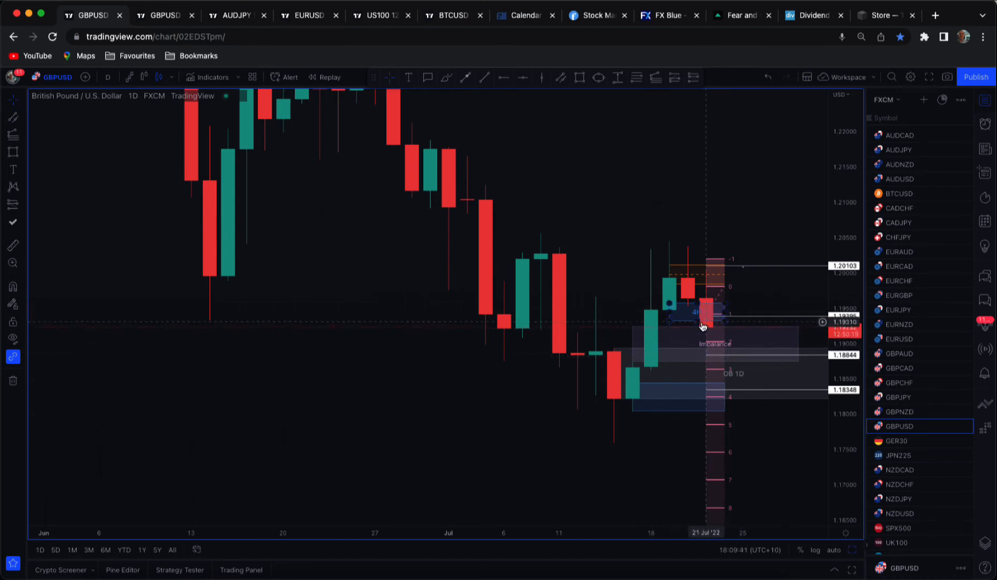
mouse_move(705, 316)
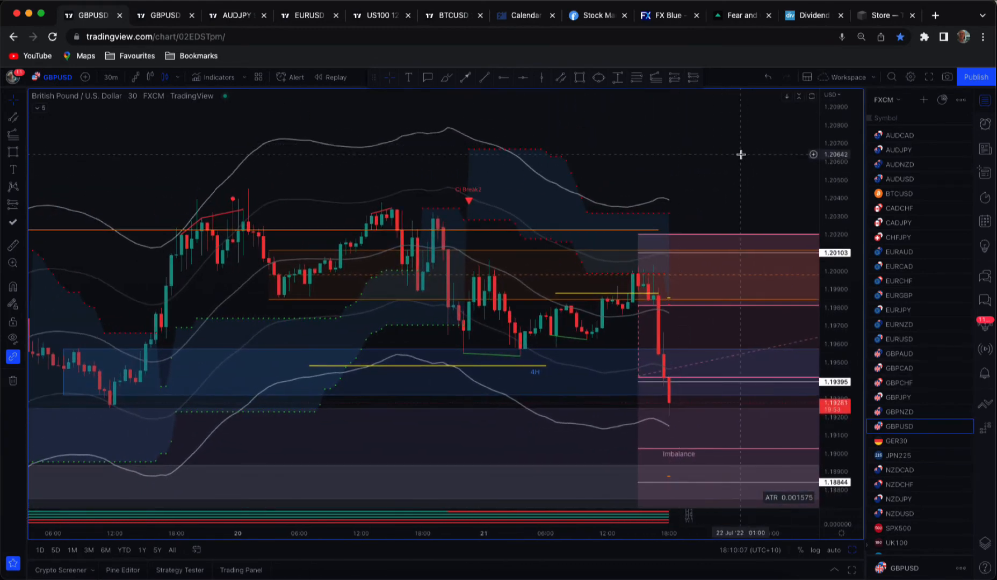
mouse_move(455, 175)
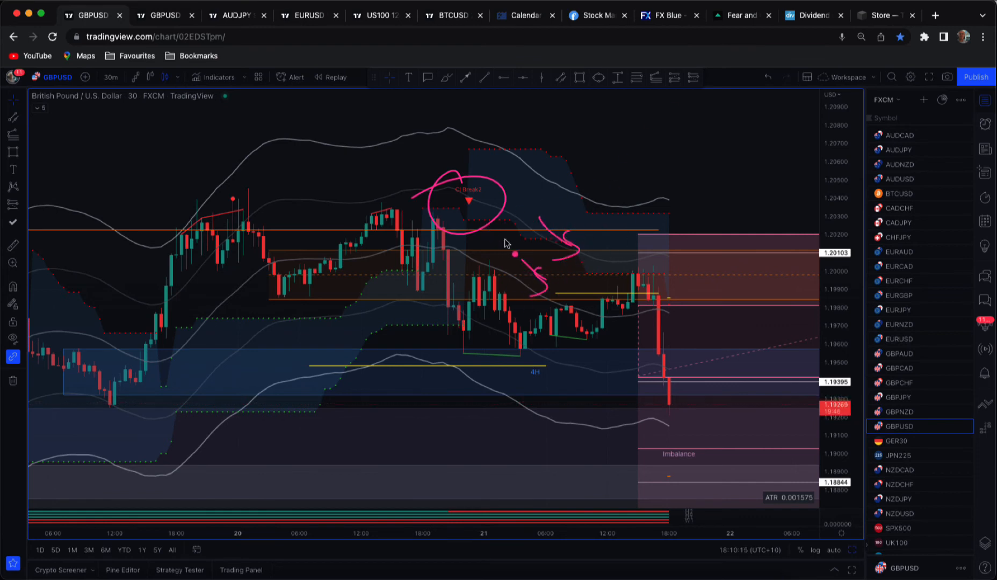
mouse_move(623, 264)
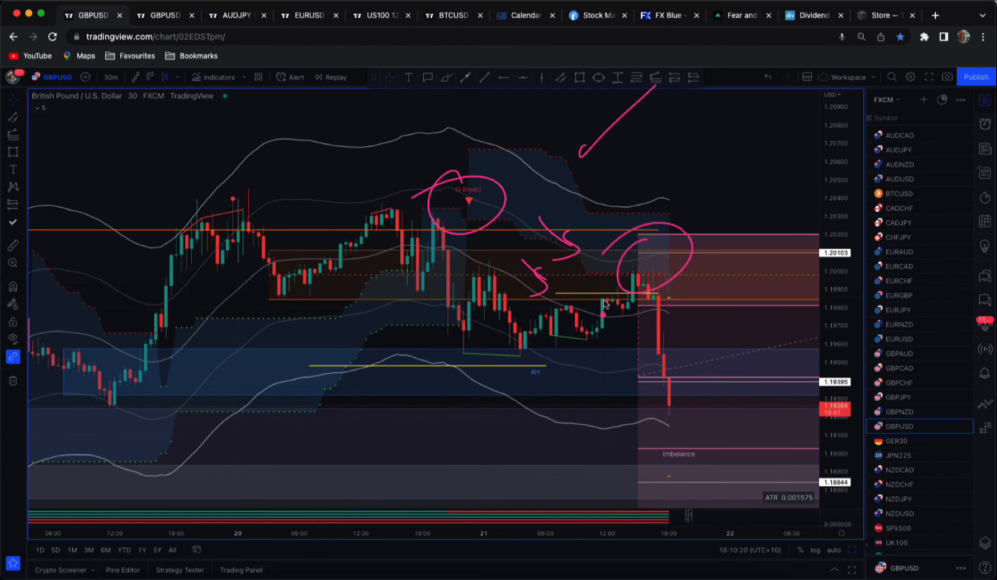
On the 30-minute chart, annotate the drop from the latest high
left_click_drag(656, 281, 659, 484)
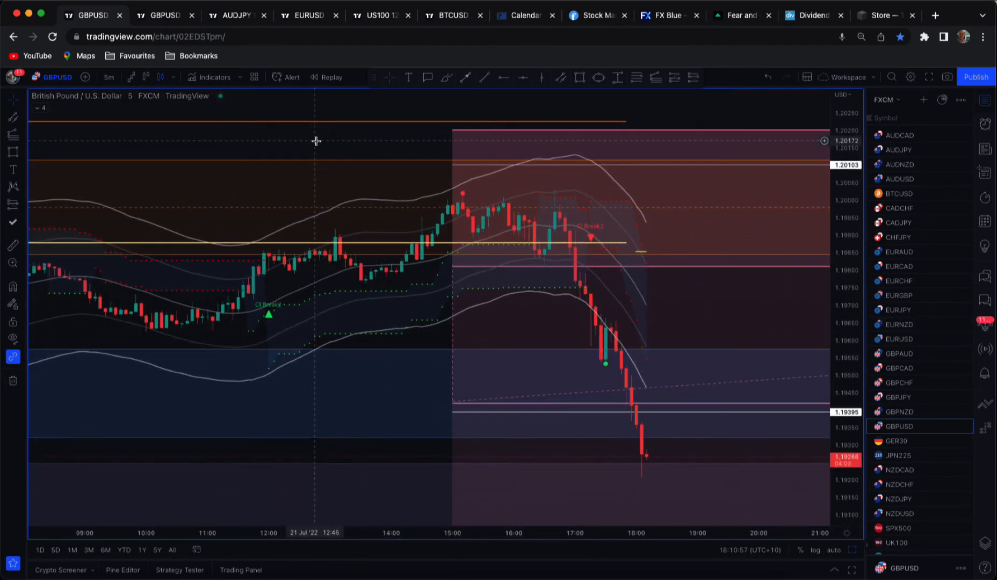
Switch the GBPUSD chart to the 3-minute timeframe from the interval list
left_click(108, 77)
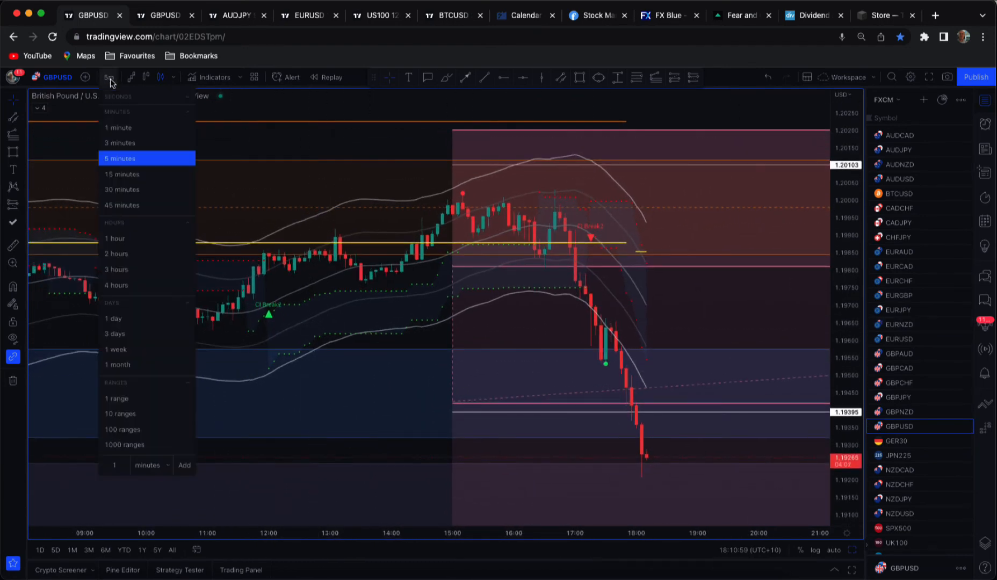
left_click(120, 143)
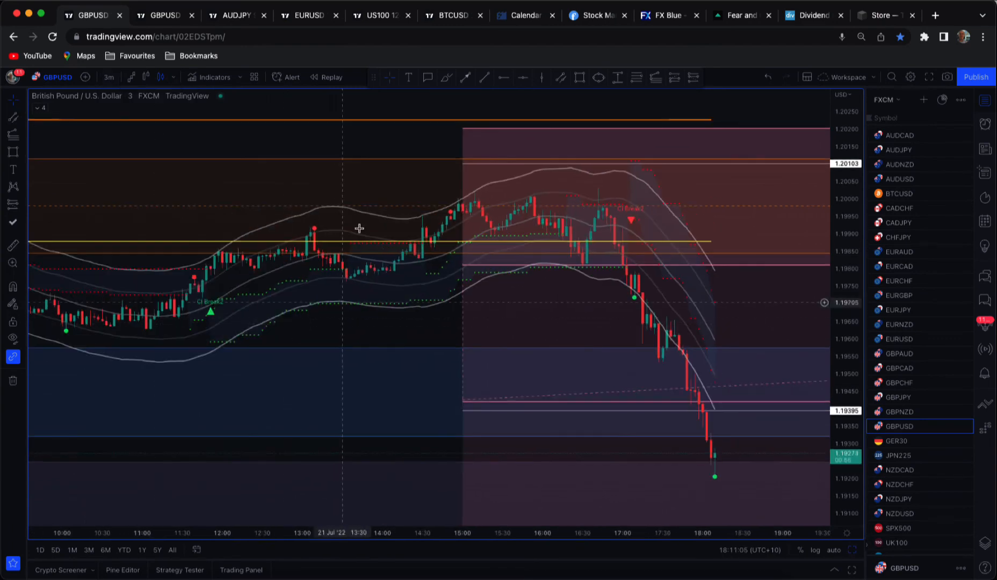
mouse_move(312, 238)
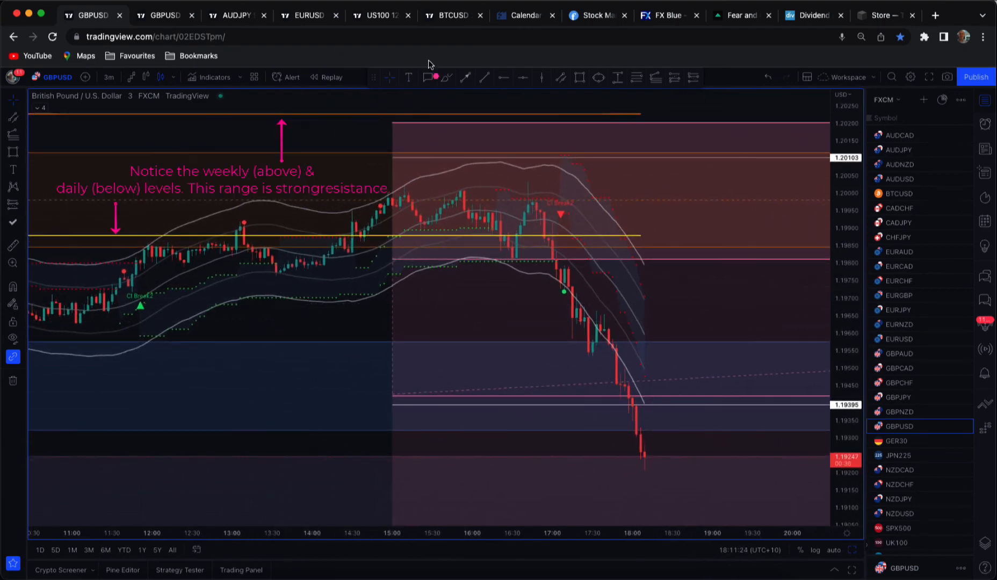
mouse_move(726, 214)
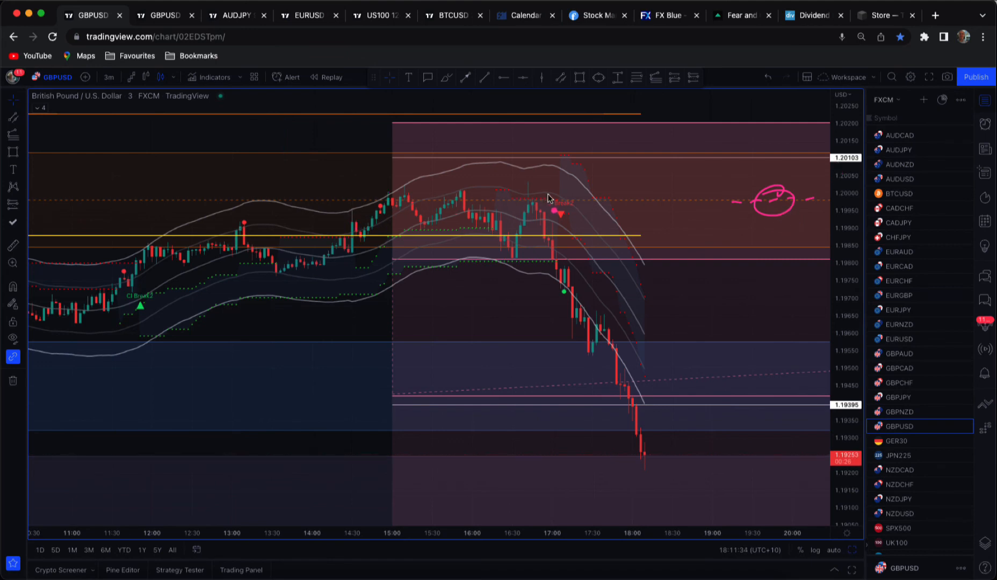
Draw a pink pen circle around the dashed short-entry level right of the latest candles
left_click_drag(391, 192, 584, 195)
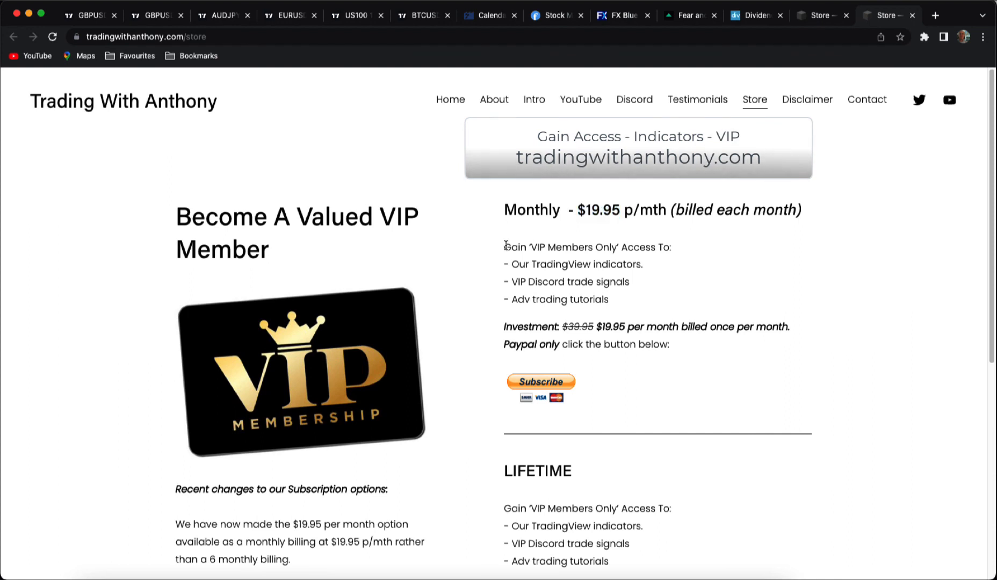
Highlight the monthly VIP plan's benefit list (indicators, Discord signals, tutorials) at $19.95
left_click_drag(504, 247, 608, 299)
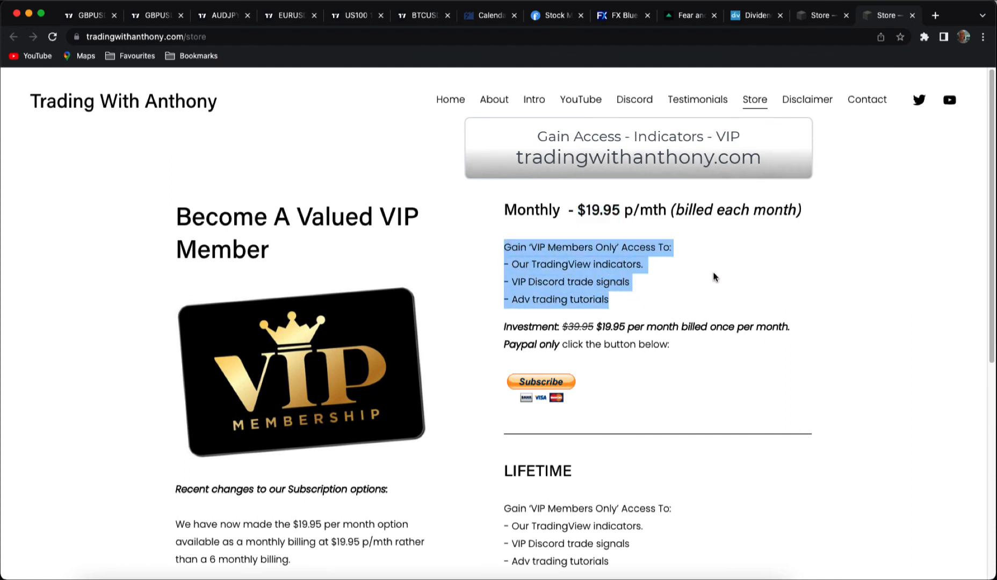
left_click(89, 15)
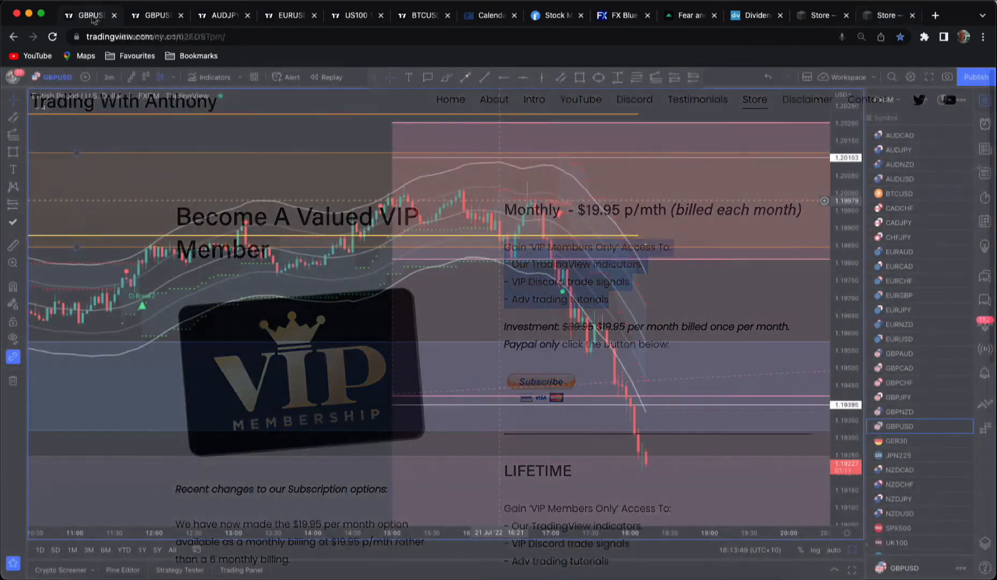